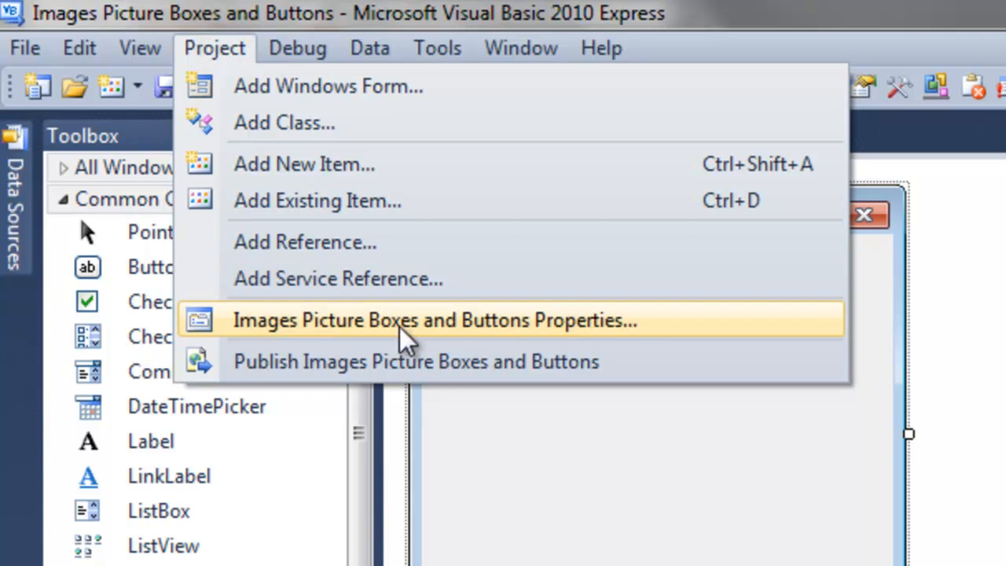
# - Open the Images Picture Boxes and Buttons project's properties from the Project menu
pyautogui.click(435, 320)
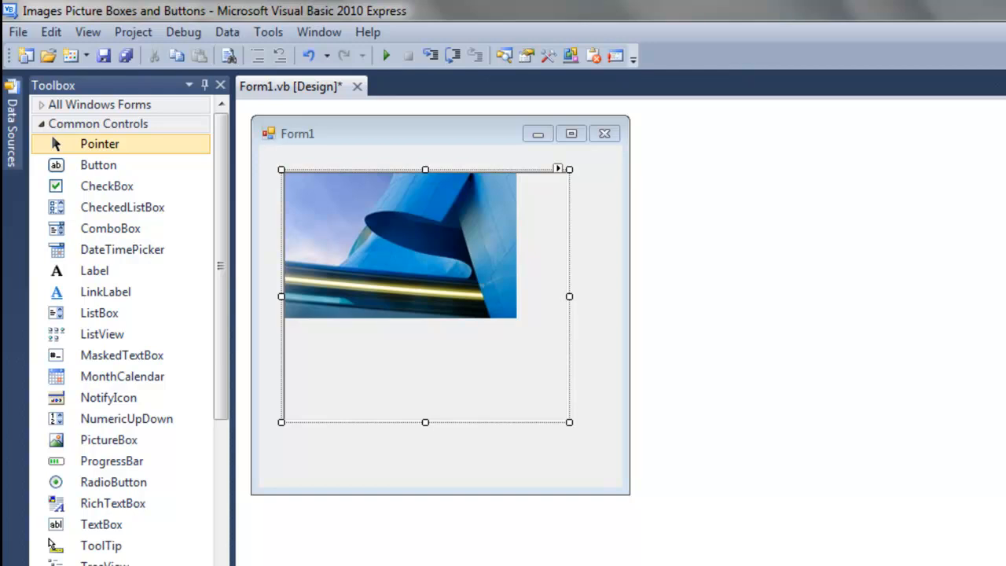
pyautogui.click(797, 244)
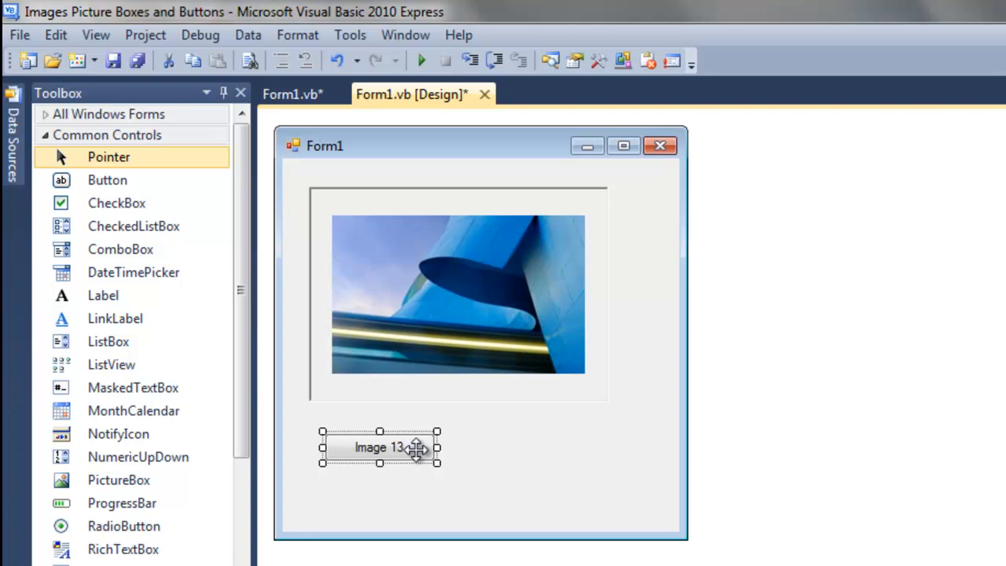
# - Open the btnImage13_Click handler by double-clicking the Image 13 button
pyautogui.doubleClick(380, 447)
pyautogui.write('picMyImage .Image')
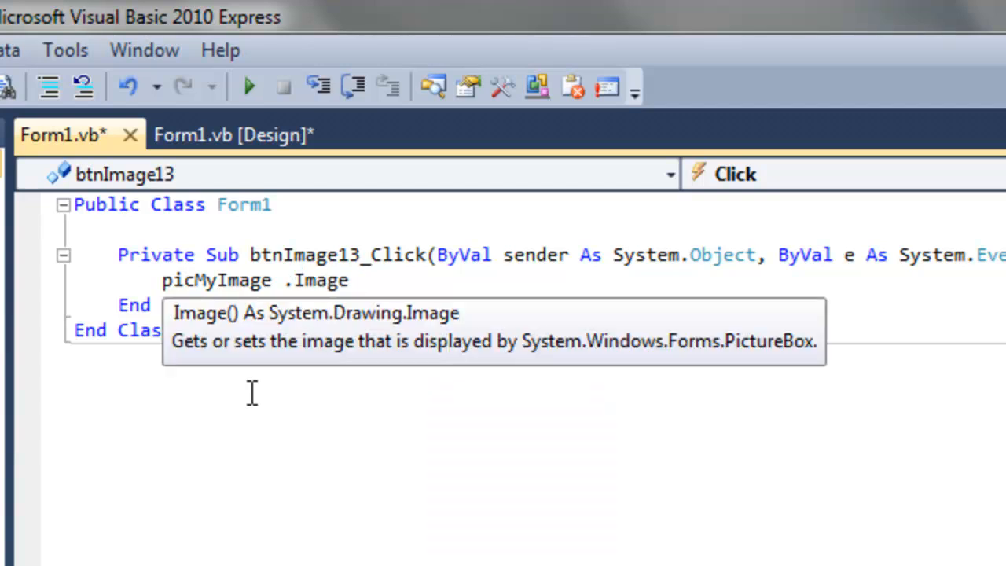